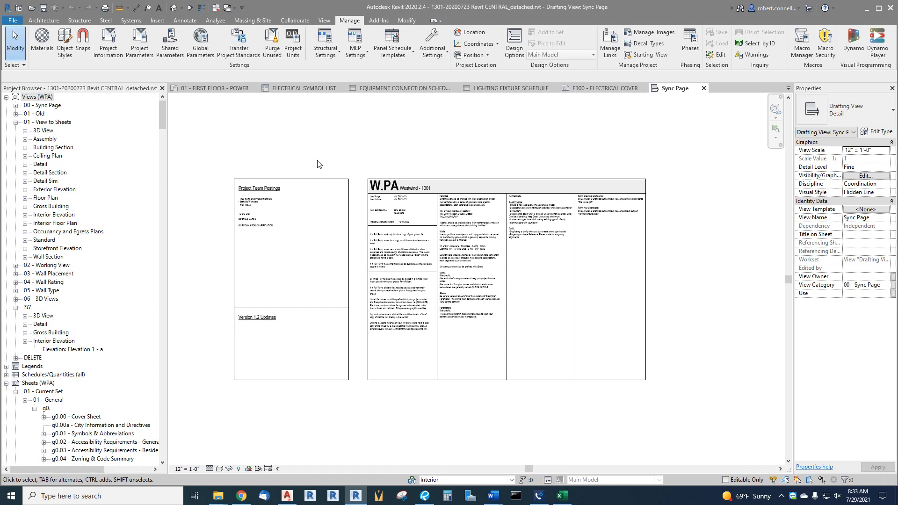
mouse_move(185, 232)
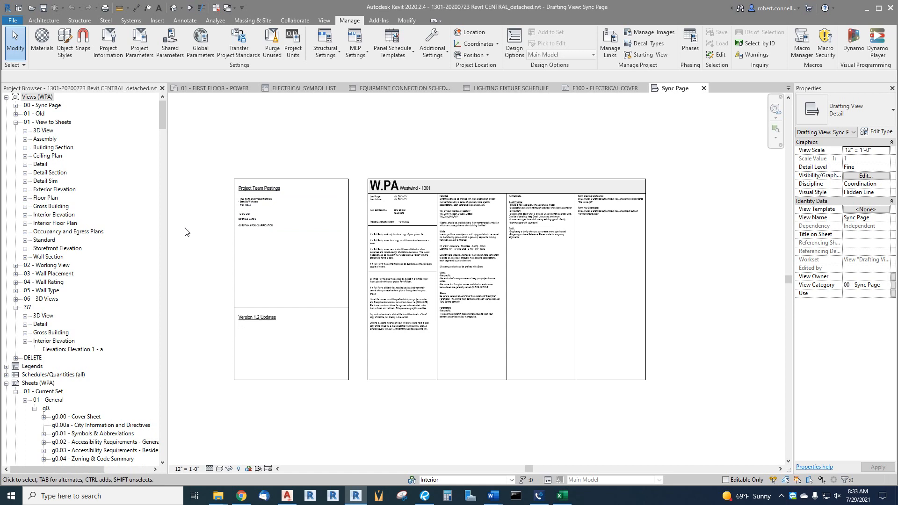
mouse_move(147, 237)
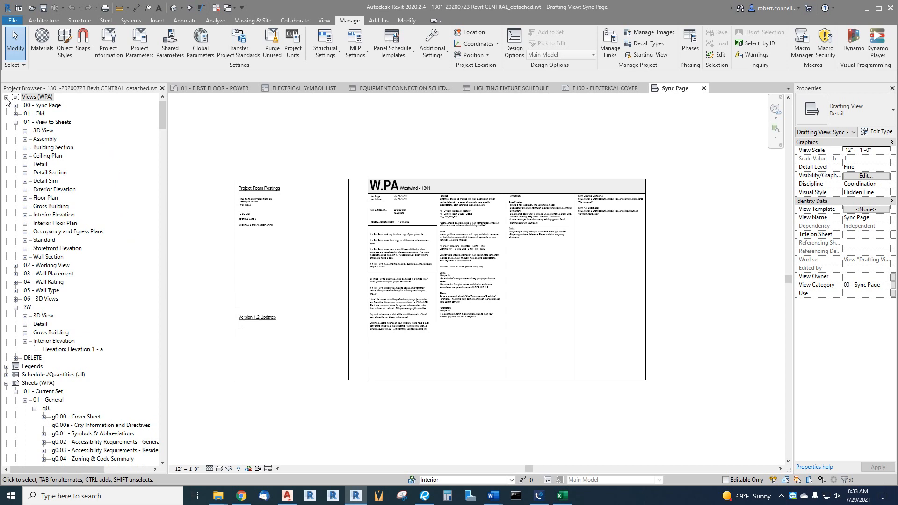
- Collapse Views (WPA) and expand Sheets (WPA), scrolling through the General and Architecture sheets
left_click(6, 96)
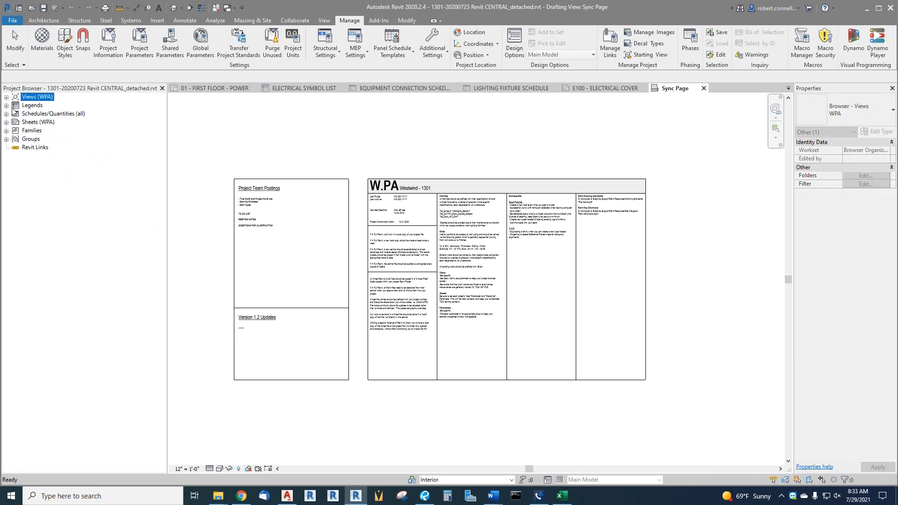
mouse_move(47, 126)
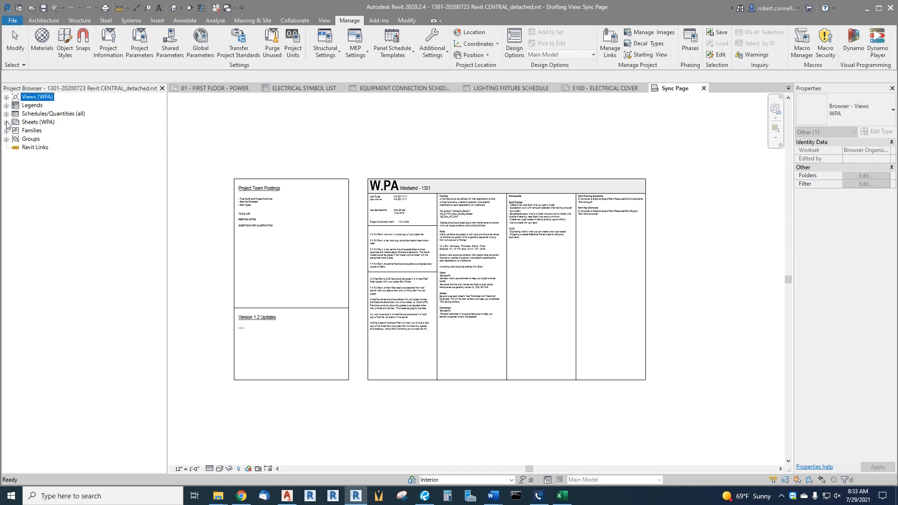
left_click(7, 122)
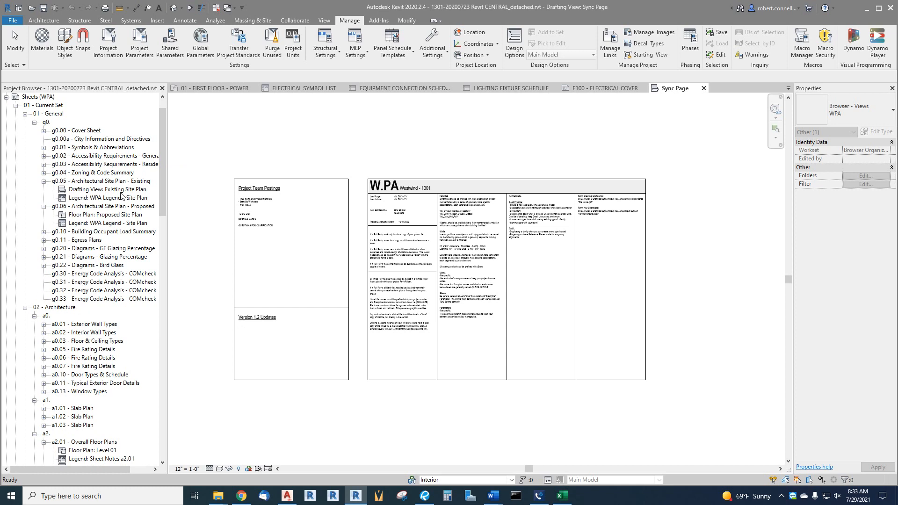
scroll("down", 3)
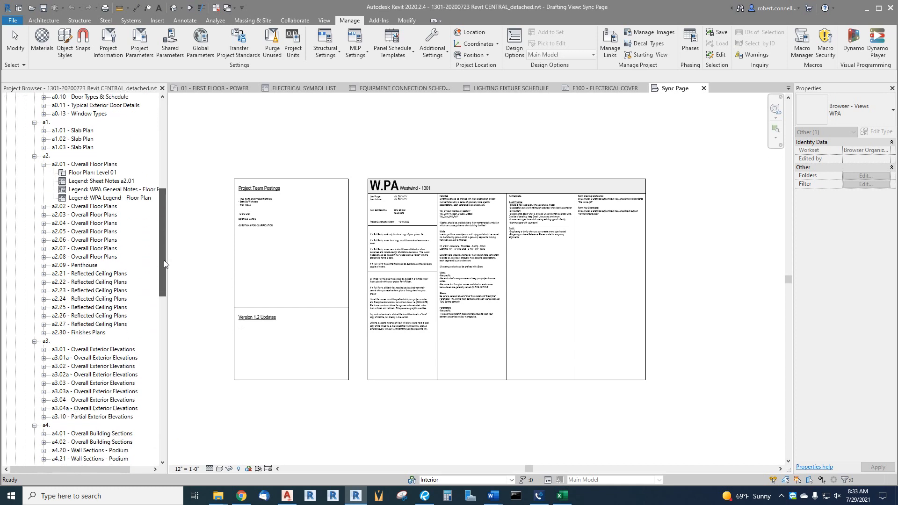
scroll("down", 3)
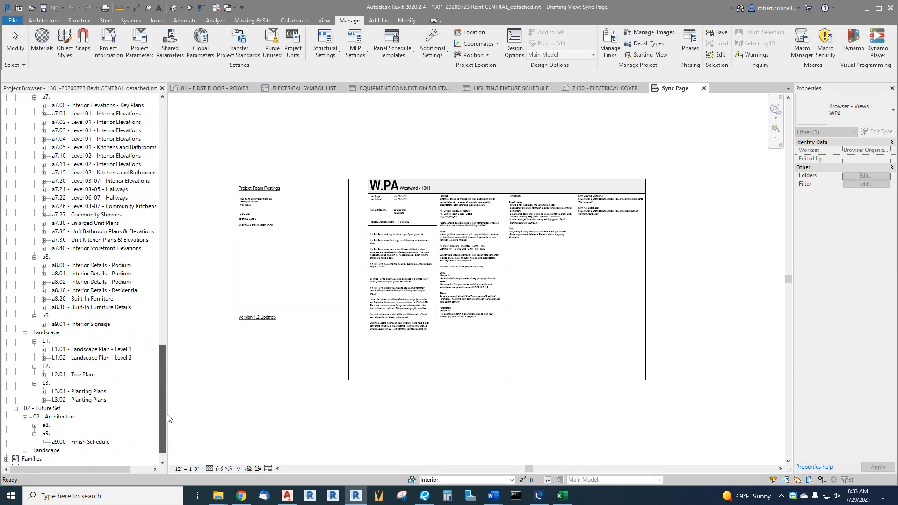
scroll("up", 3)
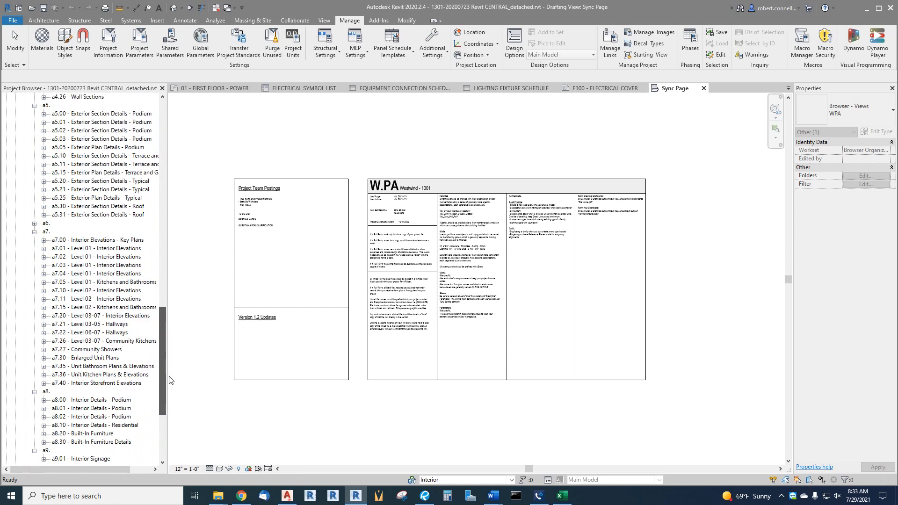
scroll("up", 3)
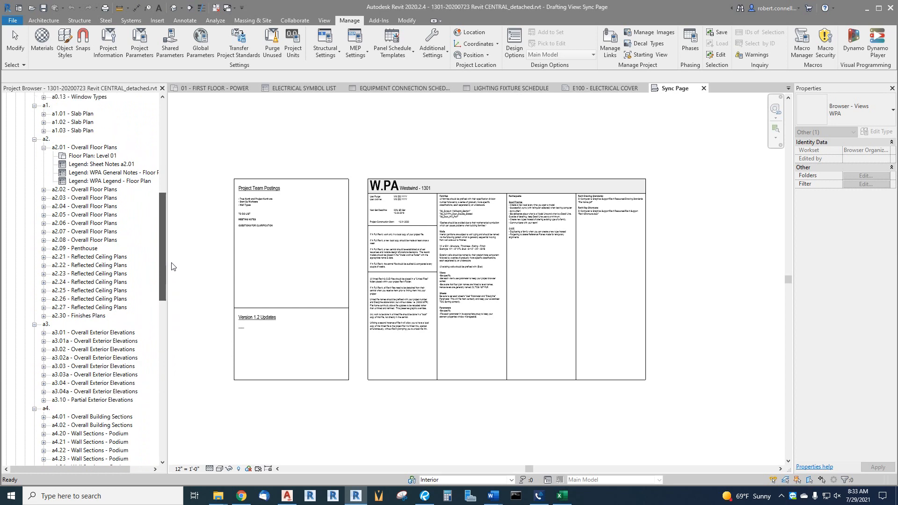
scroll("up", 3)
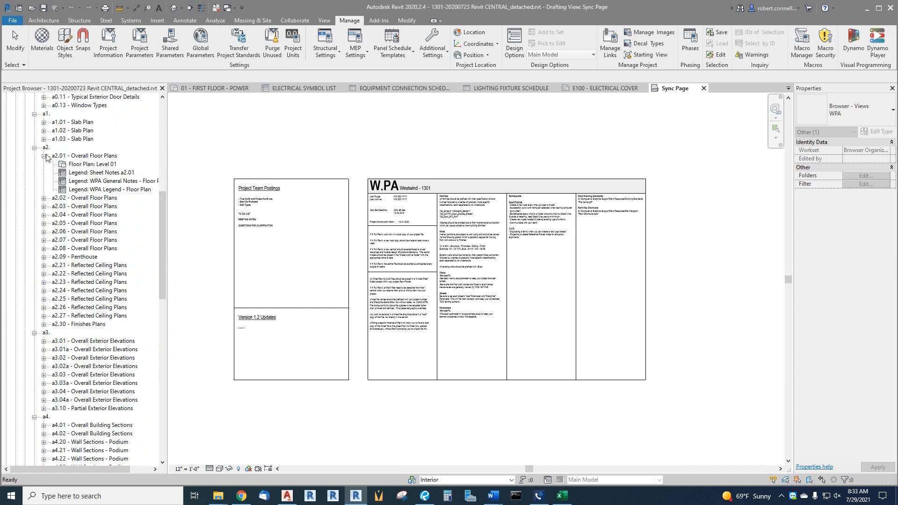
- Collapse the views under sheet a2.01 - Overall Floor Plans and return to the top of the list
left_click(44, 156)
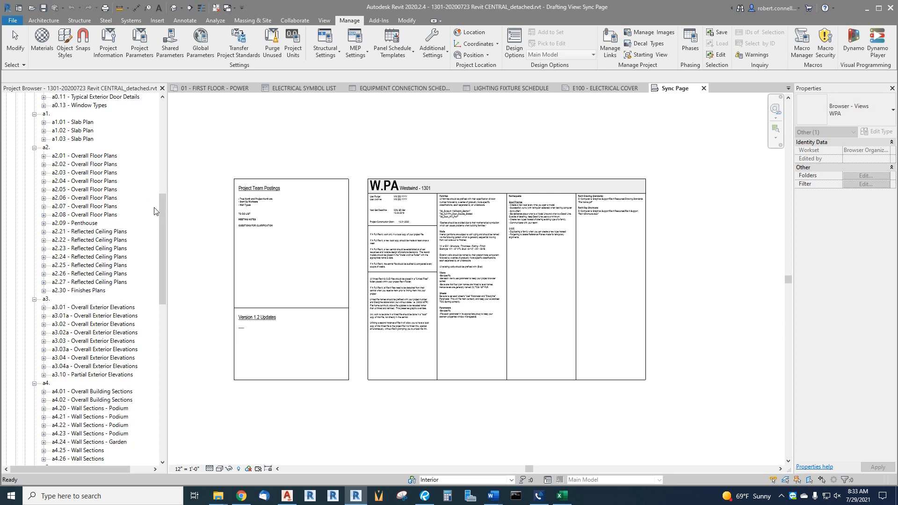
scroll("up", 3)
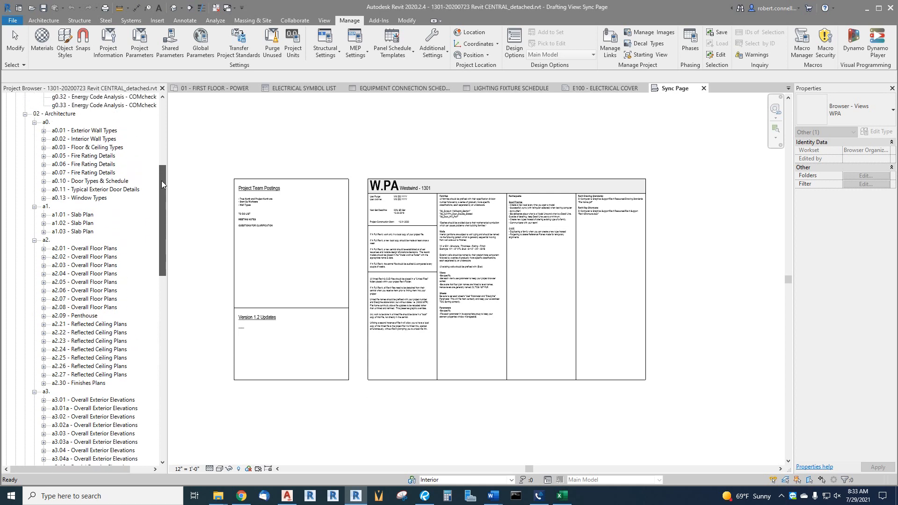
scroll("up", 3)
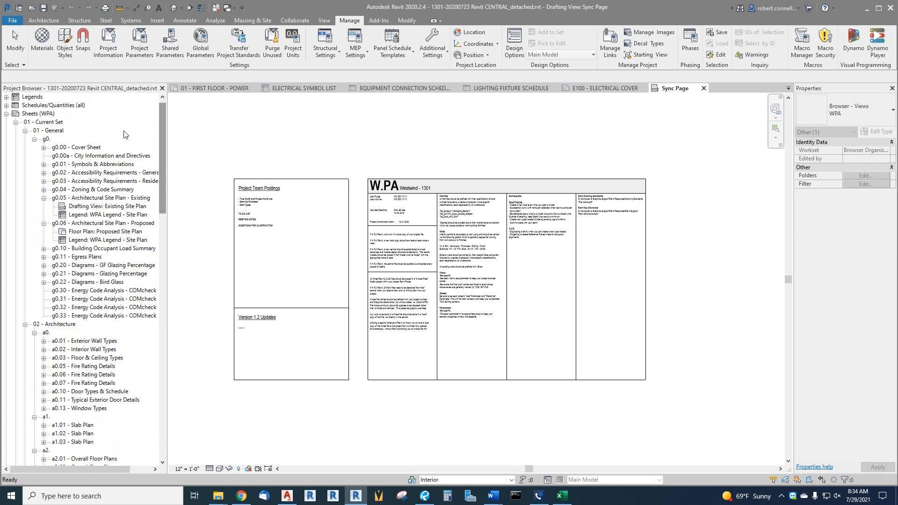
mouse_move(89, 147)
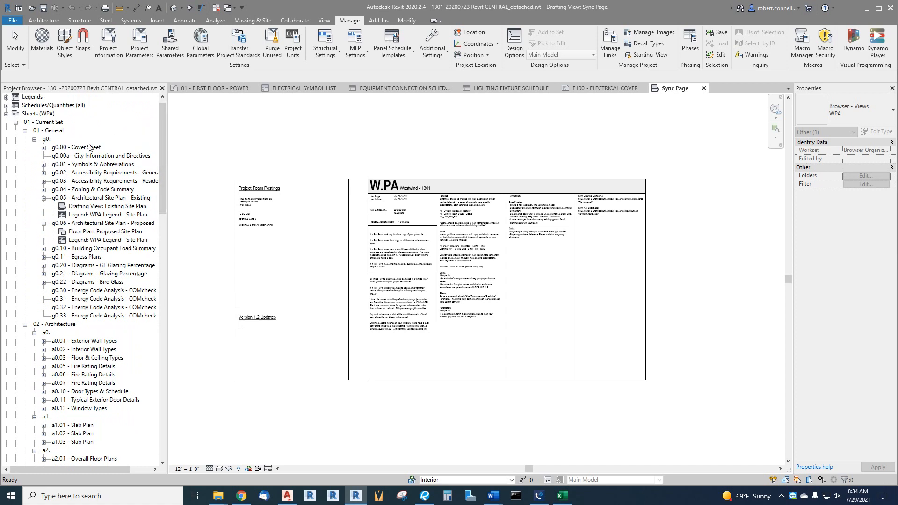
- Bring up the g0.00 Cover Sheet and select its sheet index schedule, then its title block
left_click(75, 147)
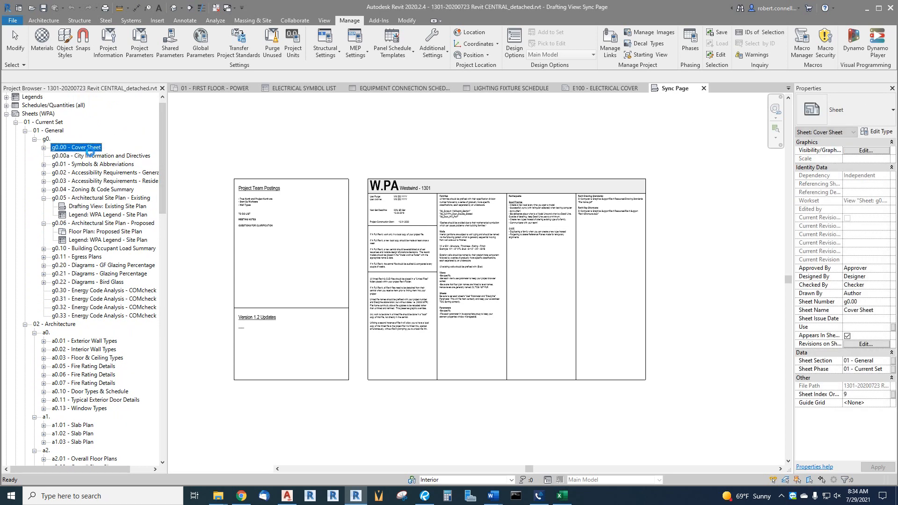
double_click(75, 147)
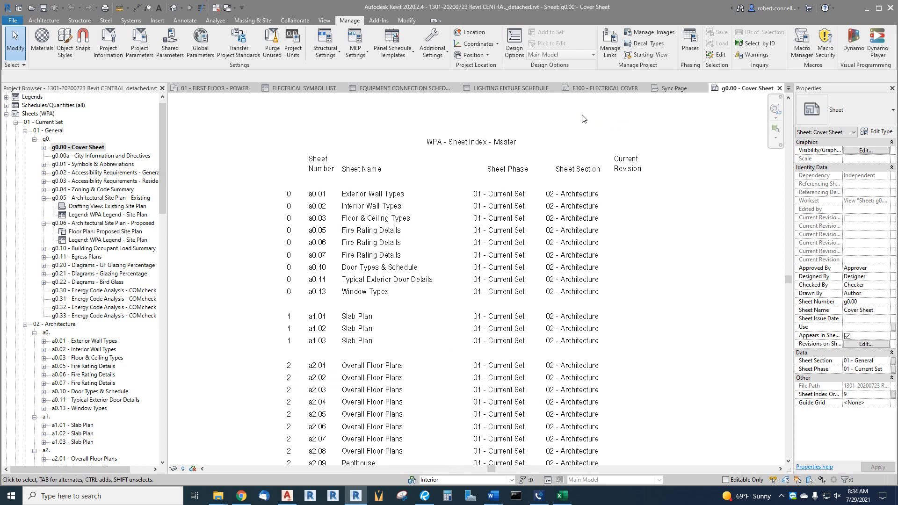
left_click(469, 142)
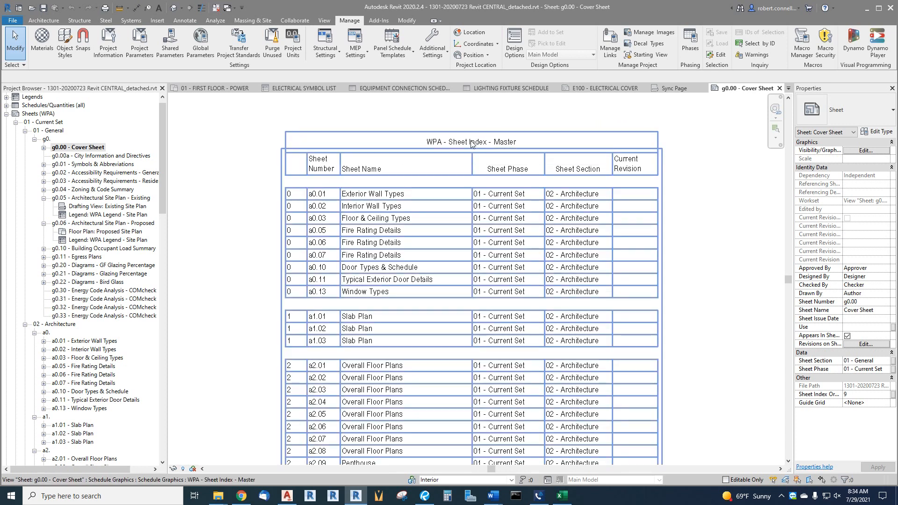
mouse_move(463, 146)
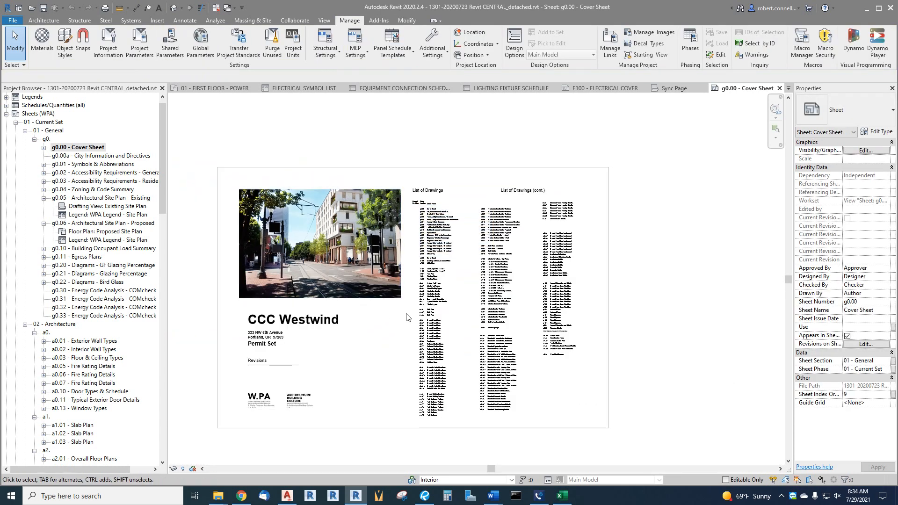
mouse_move(591, 382)
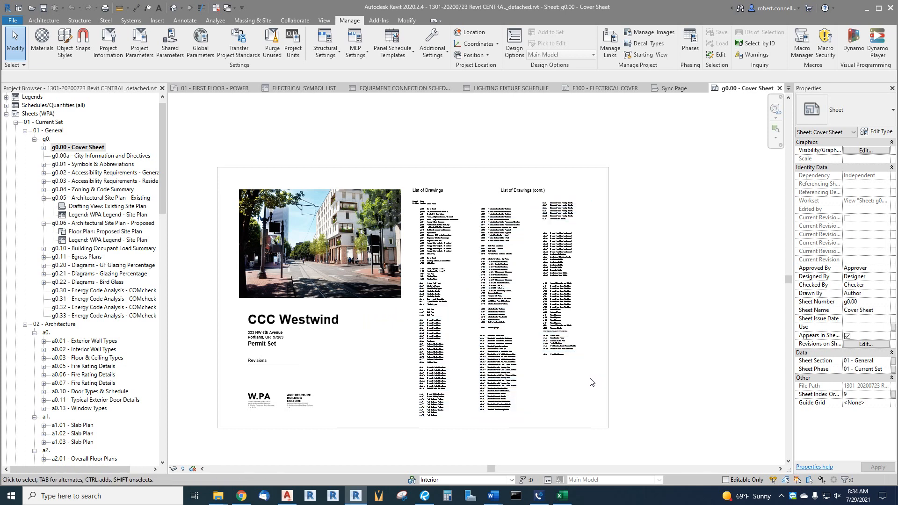
left_click(586, 383)
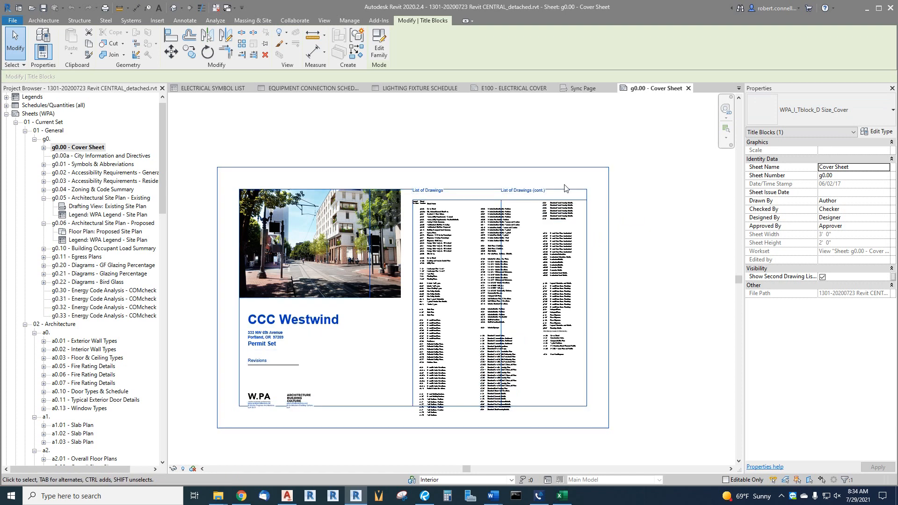
mouse_move(595, 224)
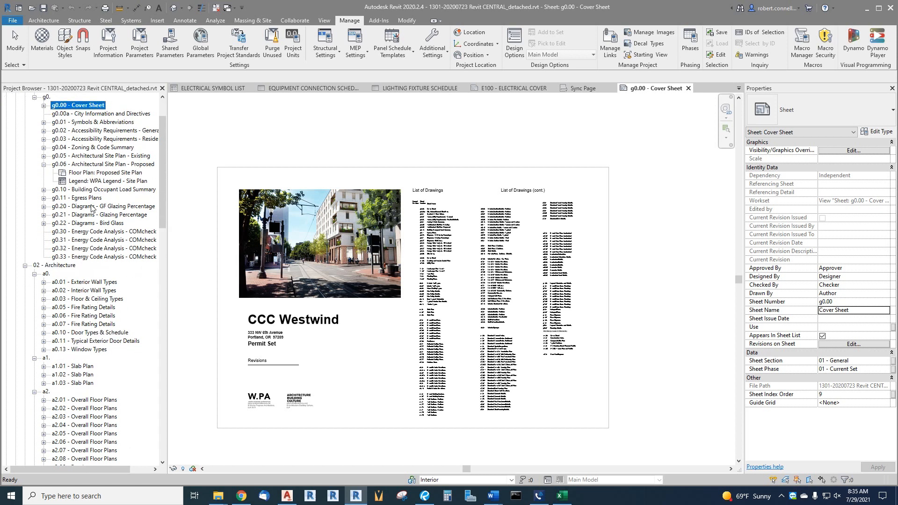
left_click(91, 122)
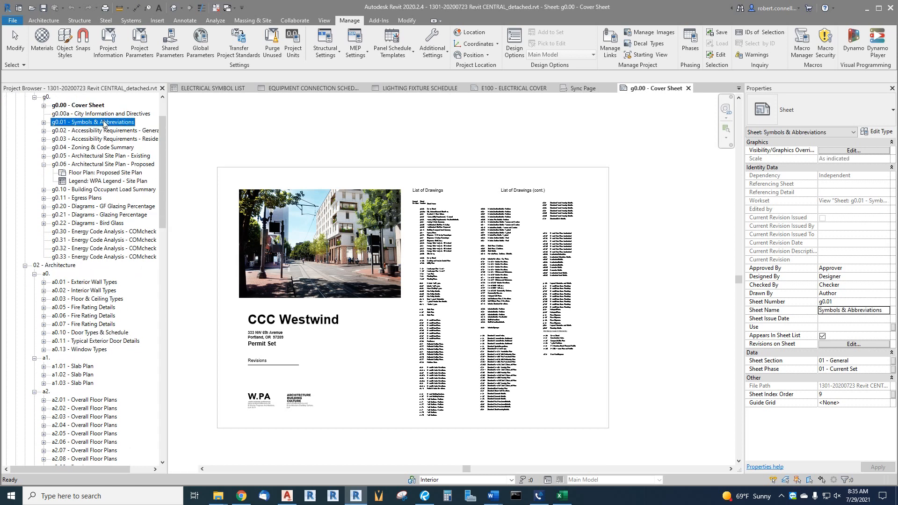
double_click(91, 122)
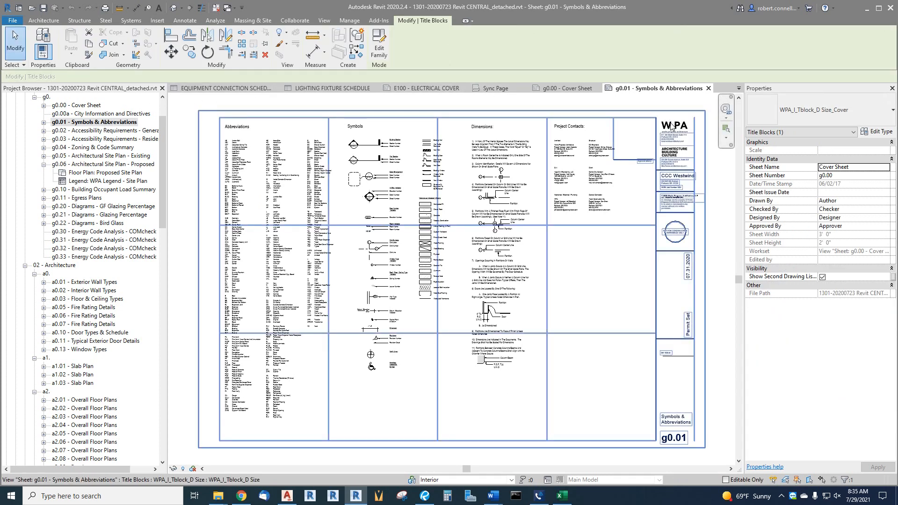
left_click(676, 137)
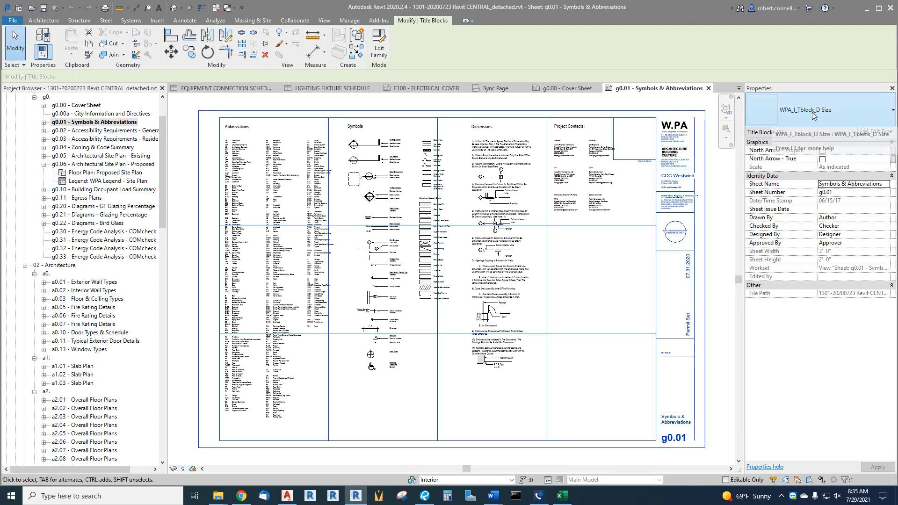
mouse_move(876, 116)
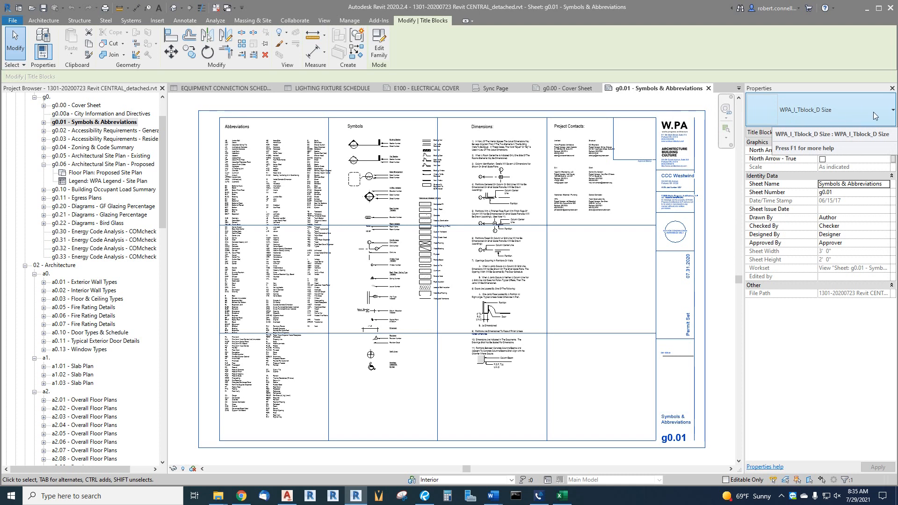
left_click(891, 109)
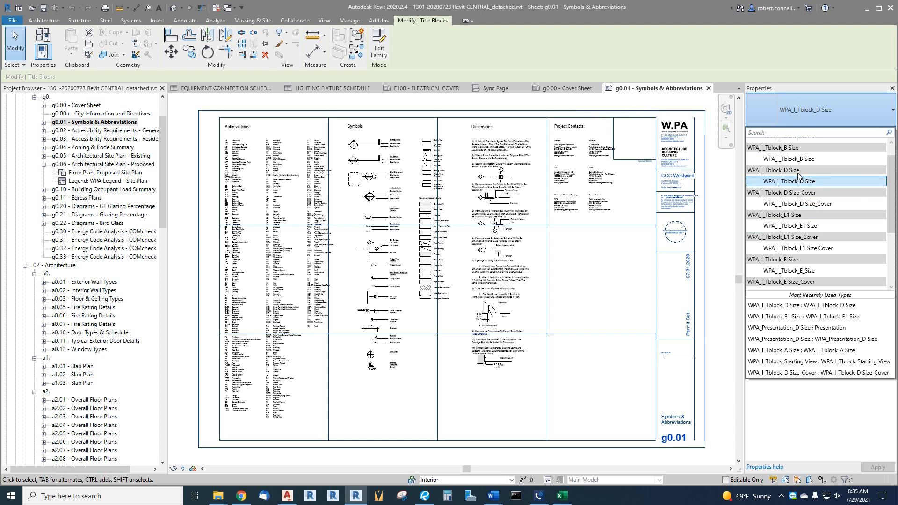
mouse_move(816, 160)
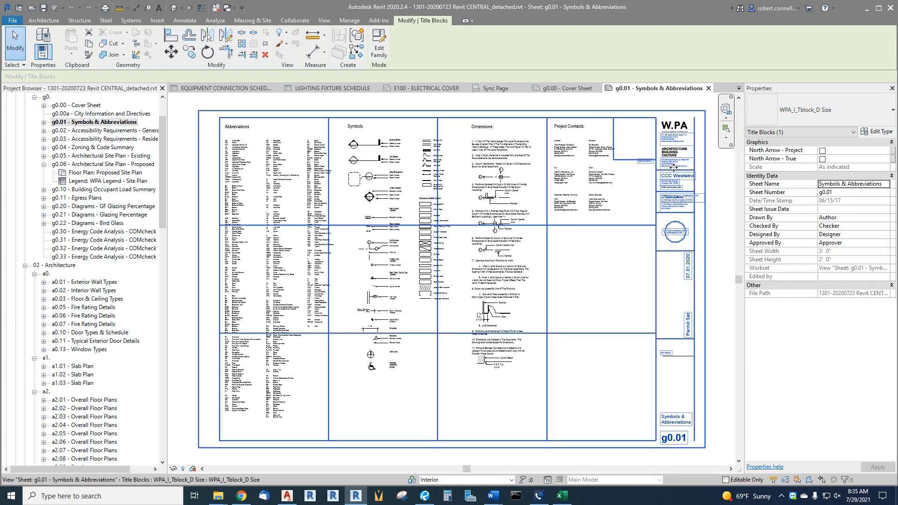
mouse_move(673, 171)
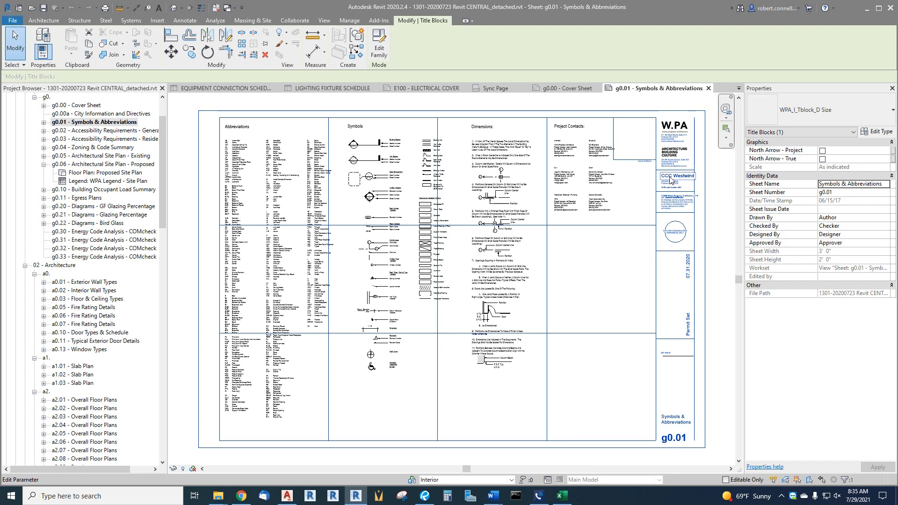
mouse_move(669, 181)
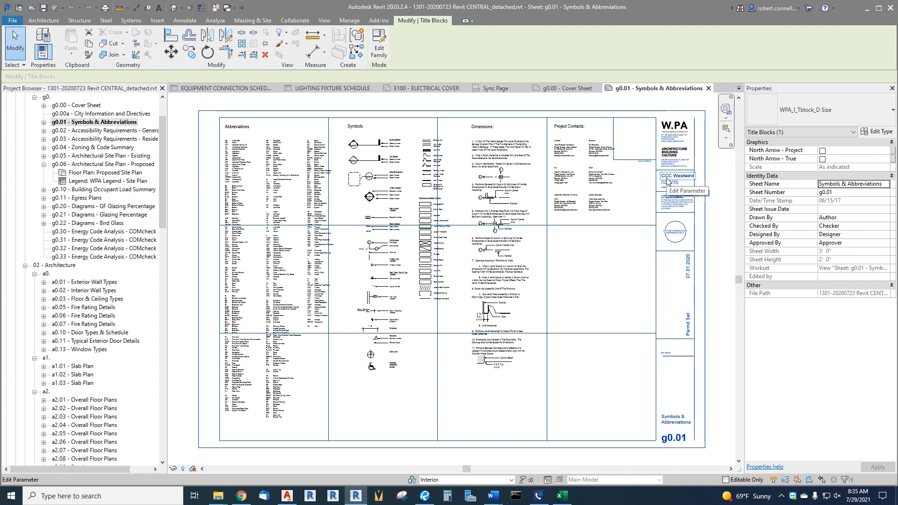
mouse_move(634, 198)
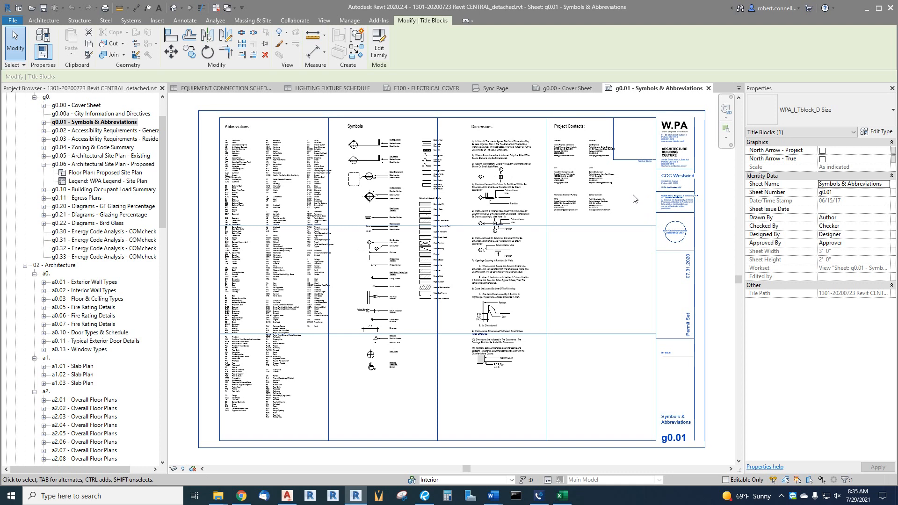
mouse_move(583, 273)
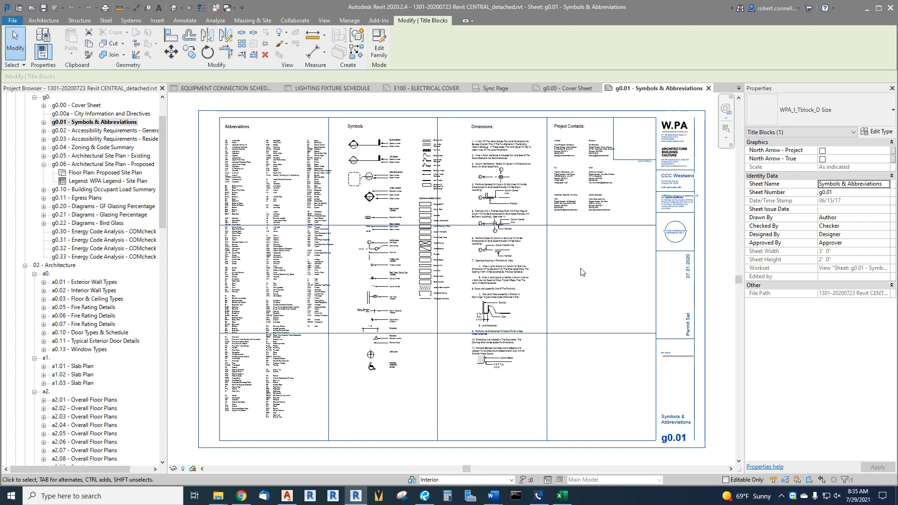
mouse_move(581, 281)
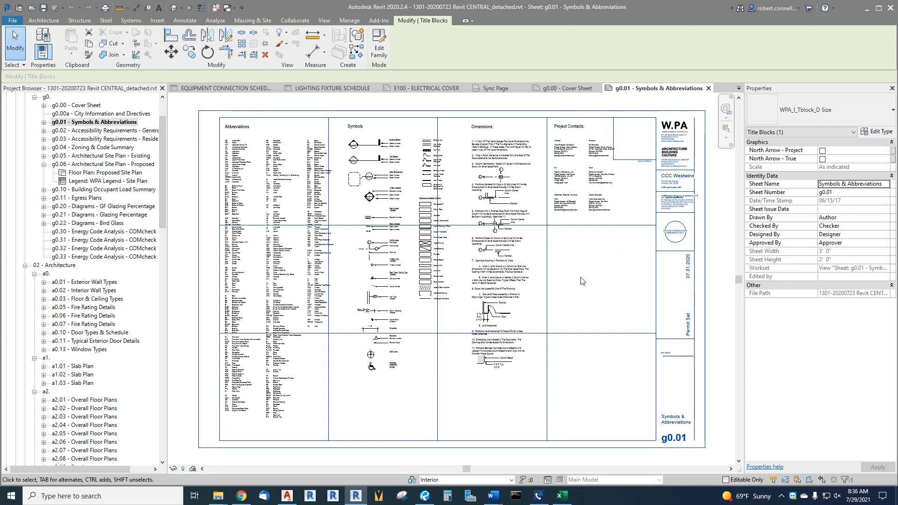
mouse_move(578, 269)
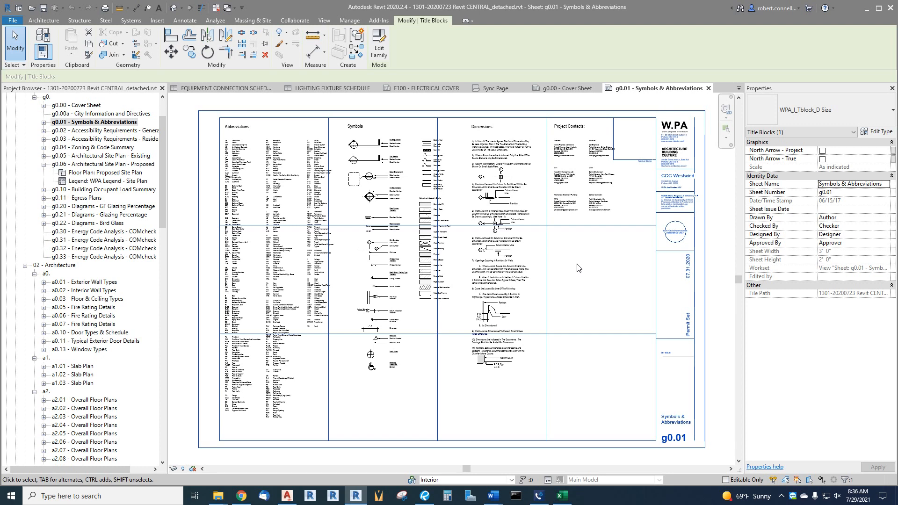
mouse_move(579, 245)
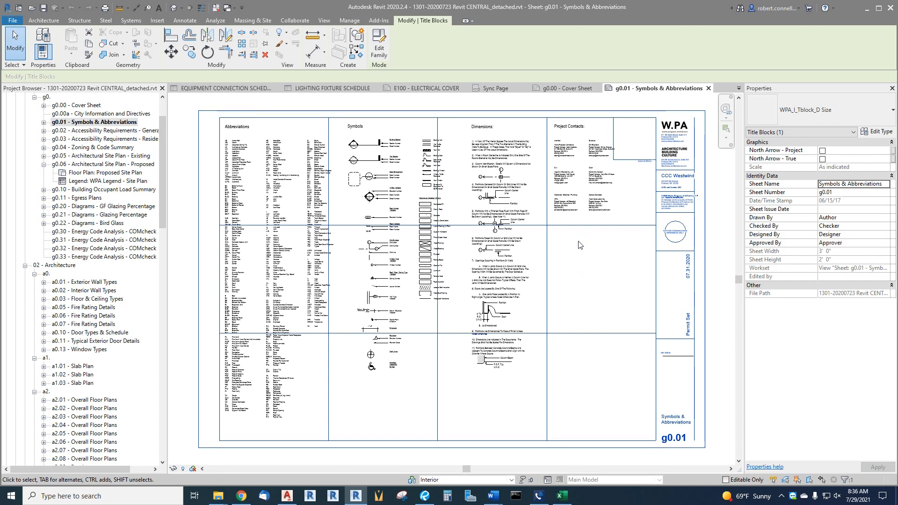
mouse_move(615, 295)
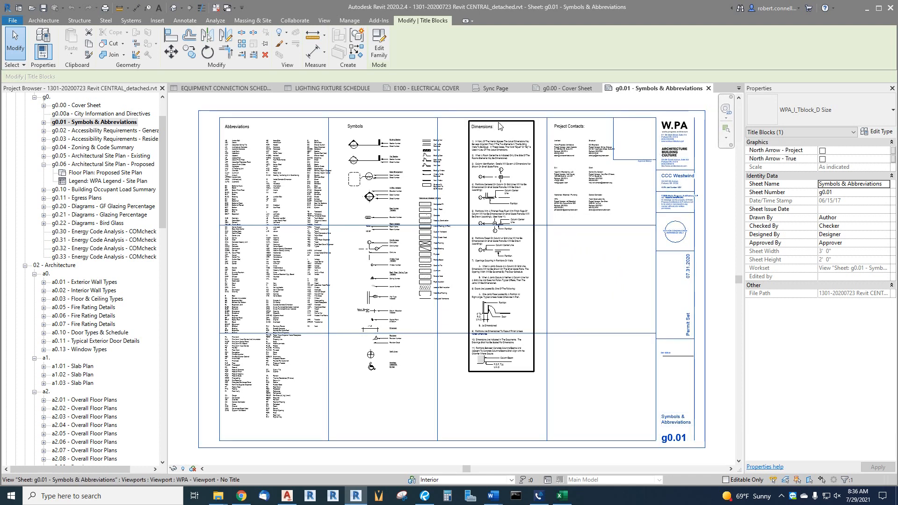
mouse_move(378, 45)
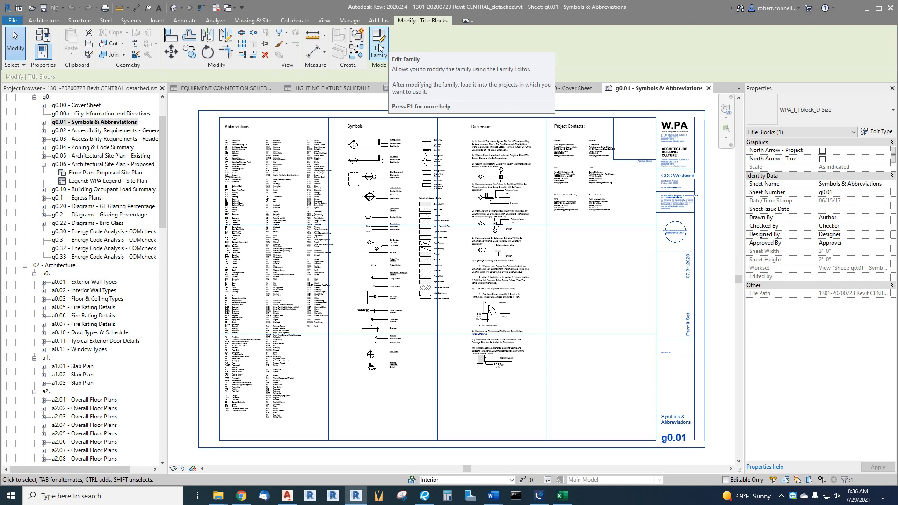
- Edit the D-size title block family from the sheet and reach the File menu's save commands
left_click(378, 45)
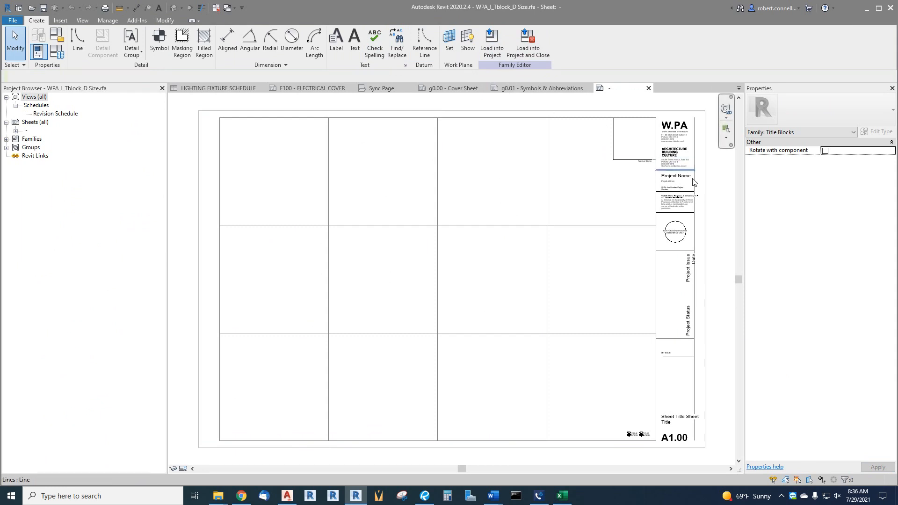
left_click(675, 182)
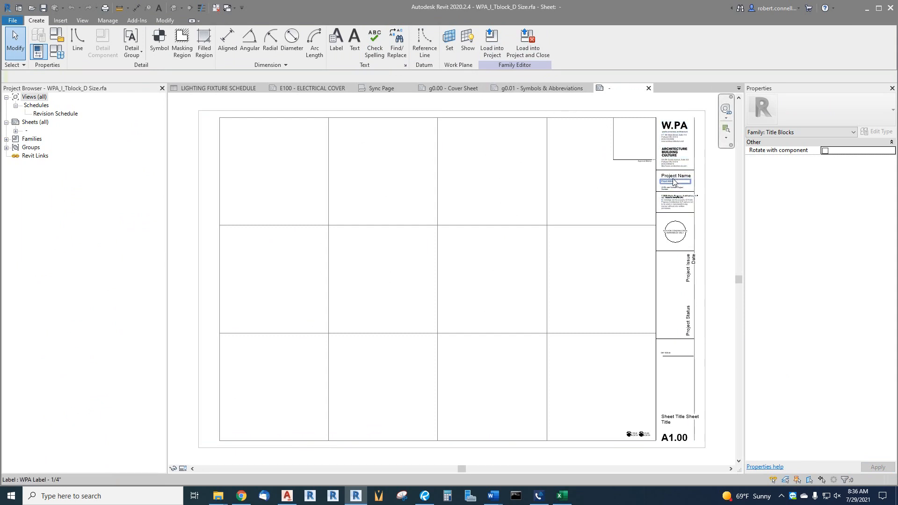
left_click(644, 285)
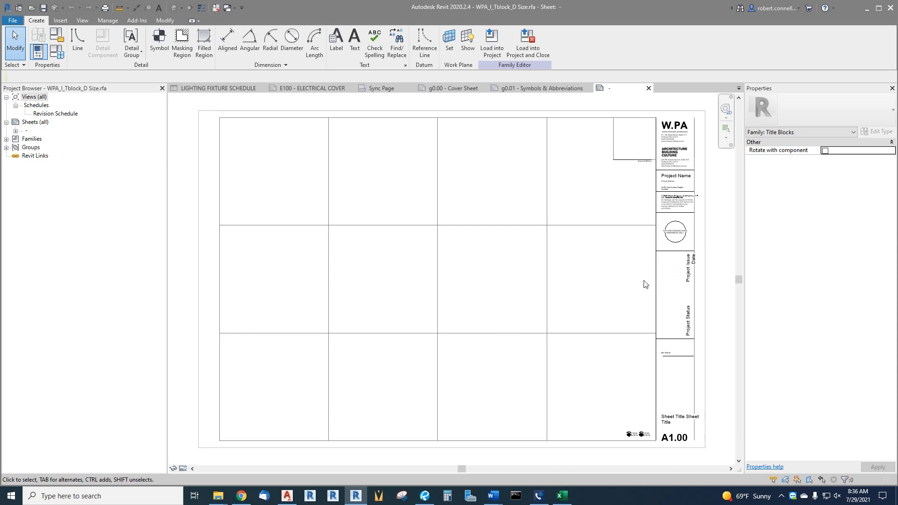
mouse_move(529, 305)
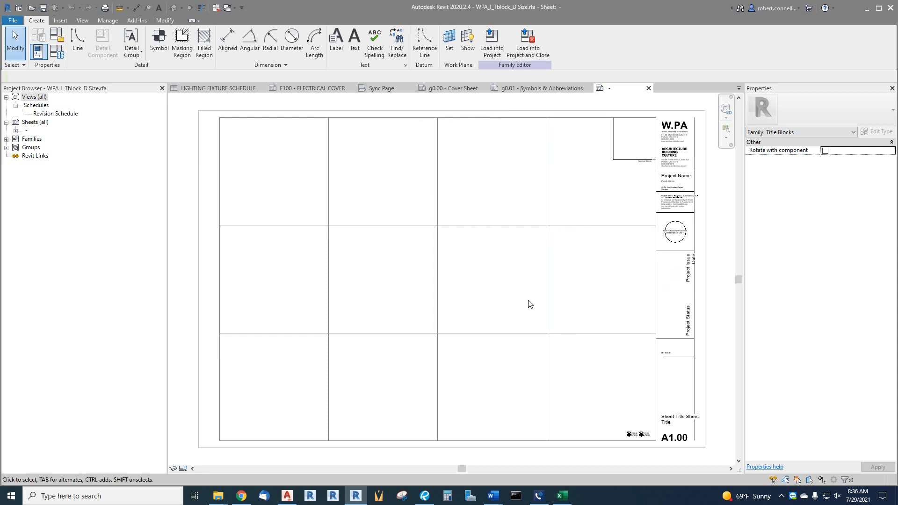
mouse_move(691, 287)
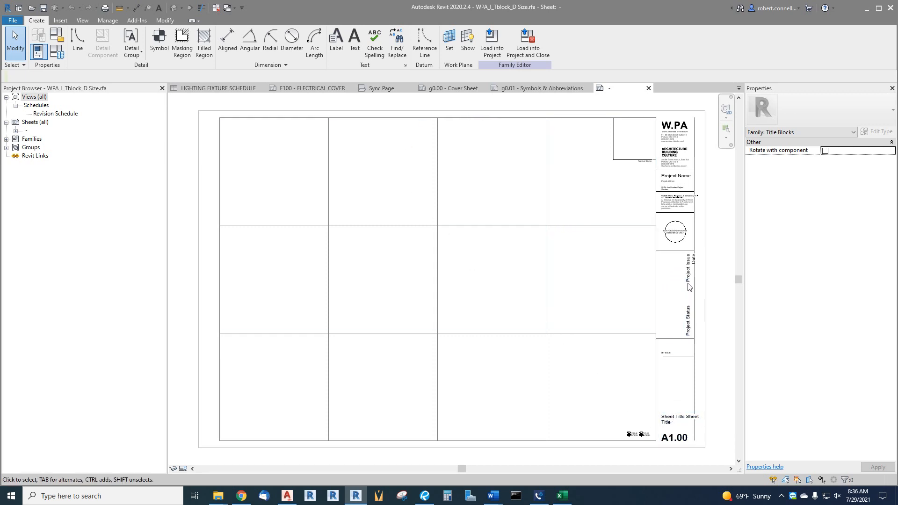
mouse_move(527, 210)
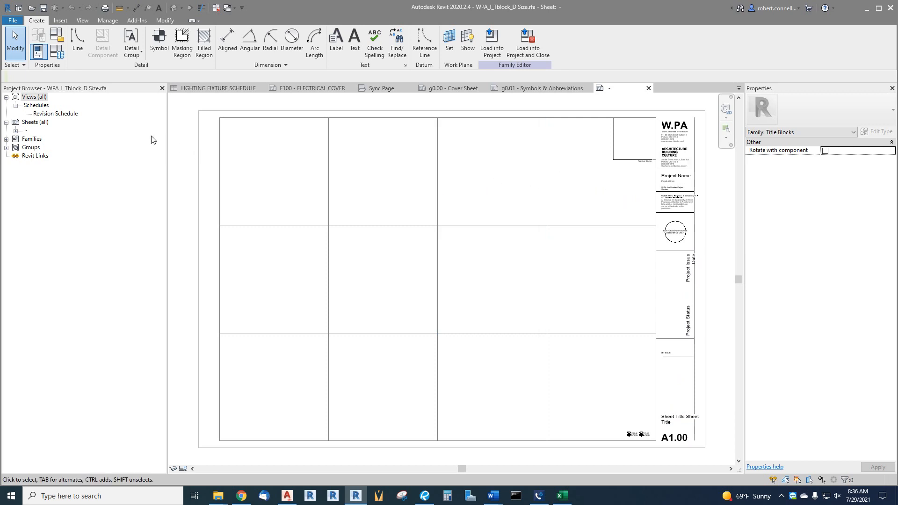
left_click(12, 20)
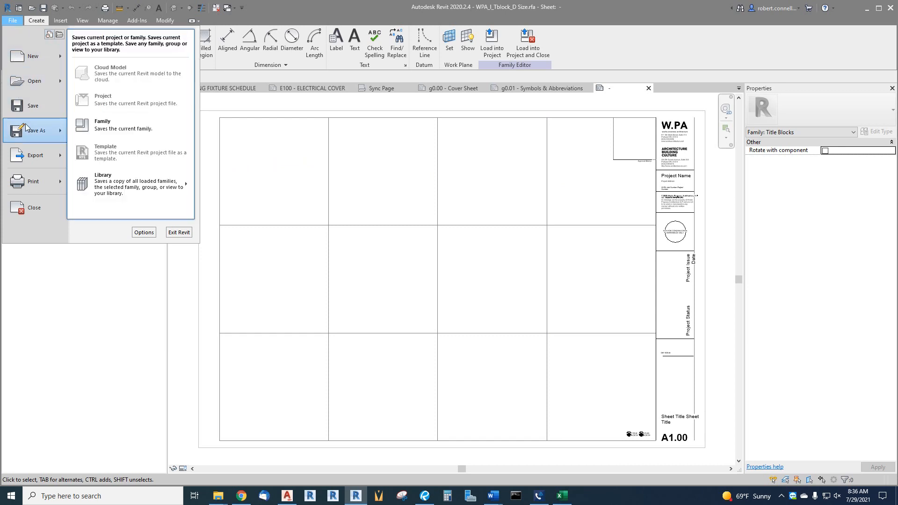
mouse_move(102, 124)
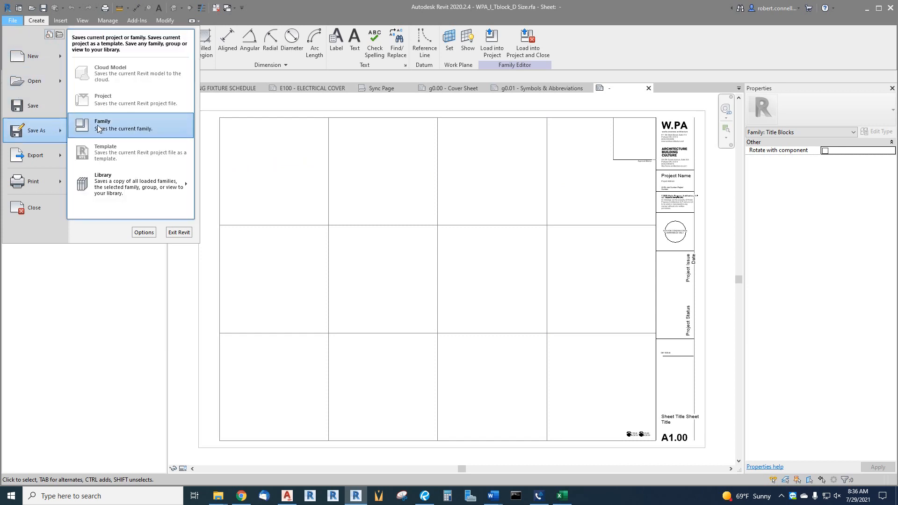
- Start Save As > Family and browse from Z_Arch up into the Xref folder
left_click(102, 125)
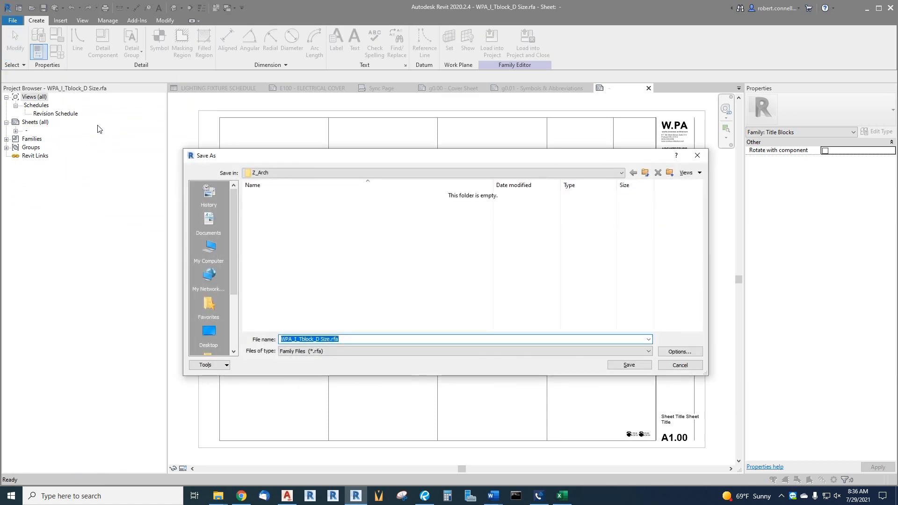
mouse_move(324, 206)
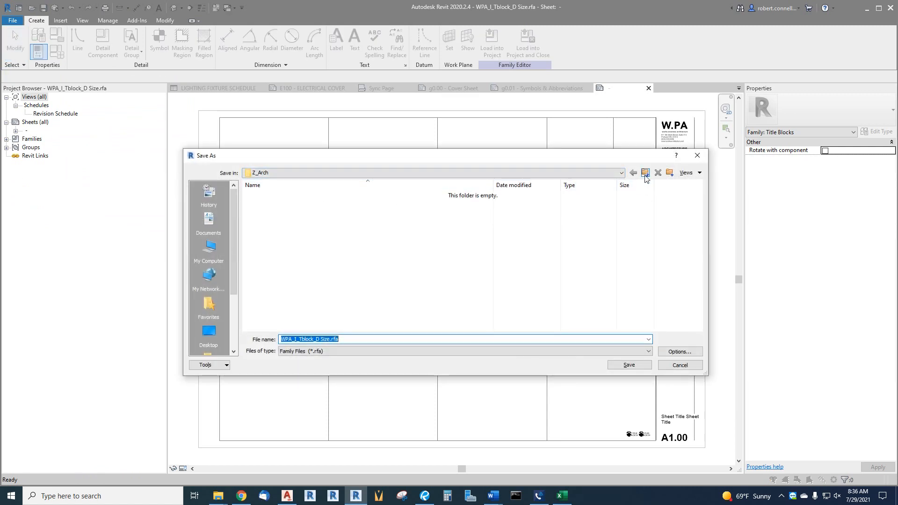
left_click(645, 172)
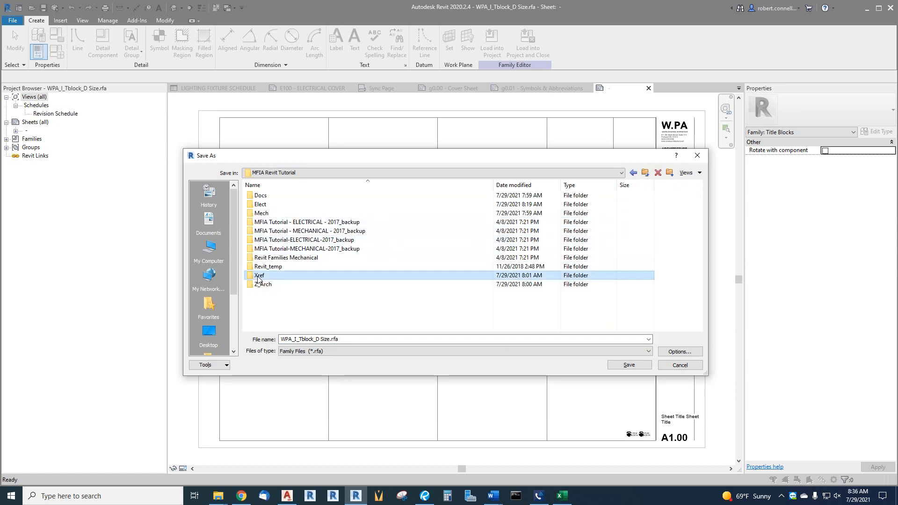
double_click(259, 275)
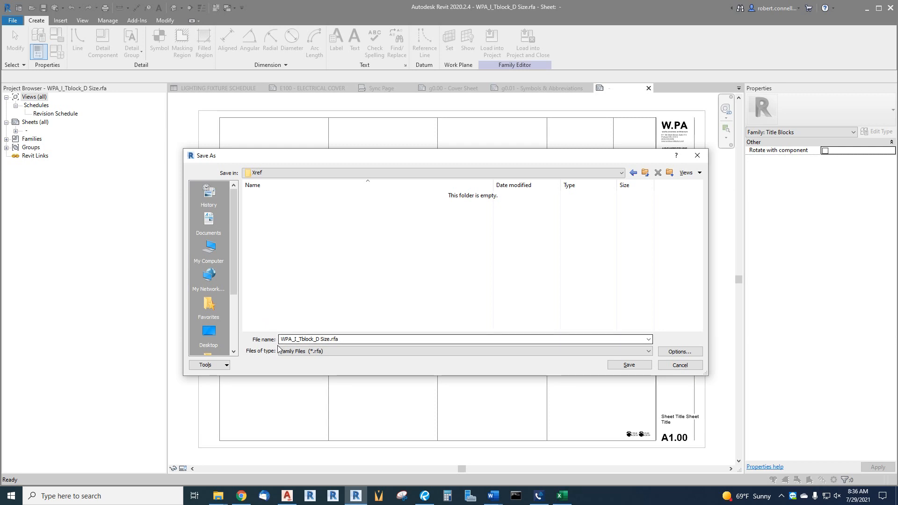
mouse_move(314, 324)
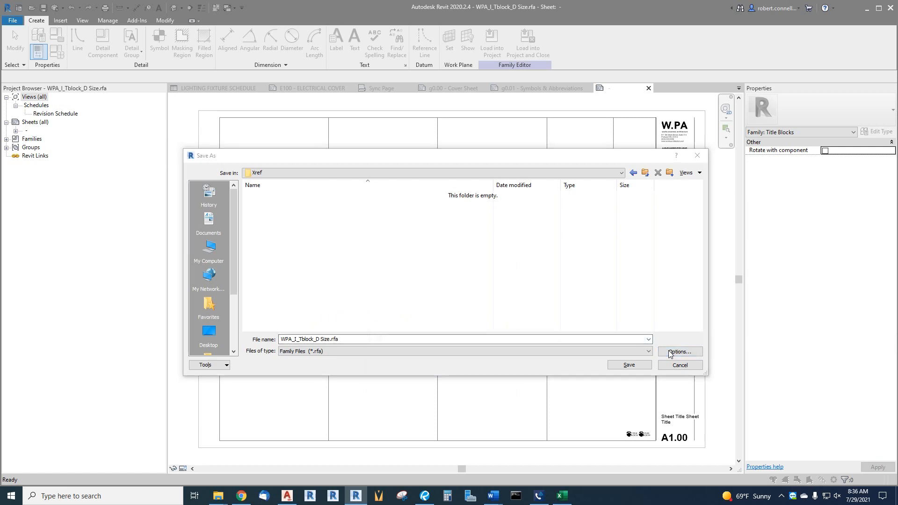
- Limit backups to 1 in the save options and save the .rfa into Xref
left_click(680, 351)
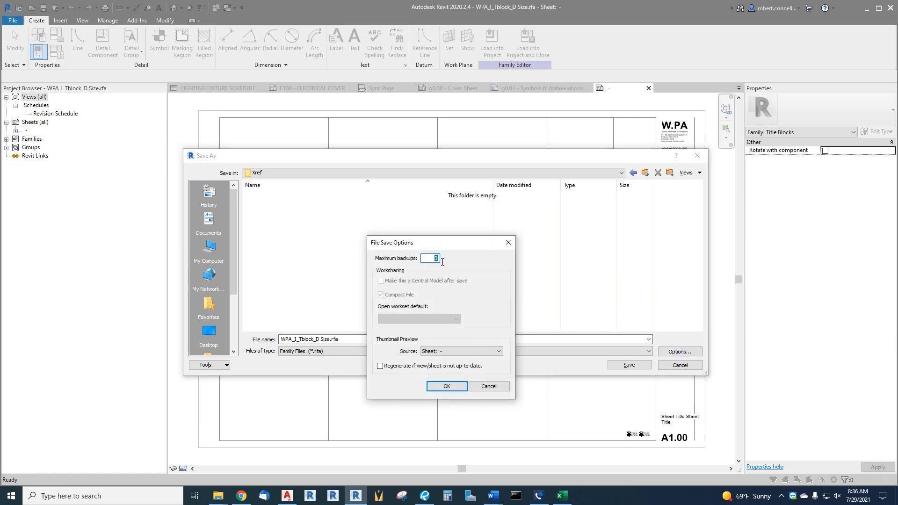
mouse_move(446, 247)
type("1")
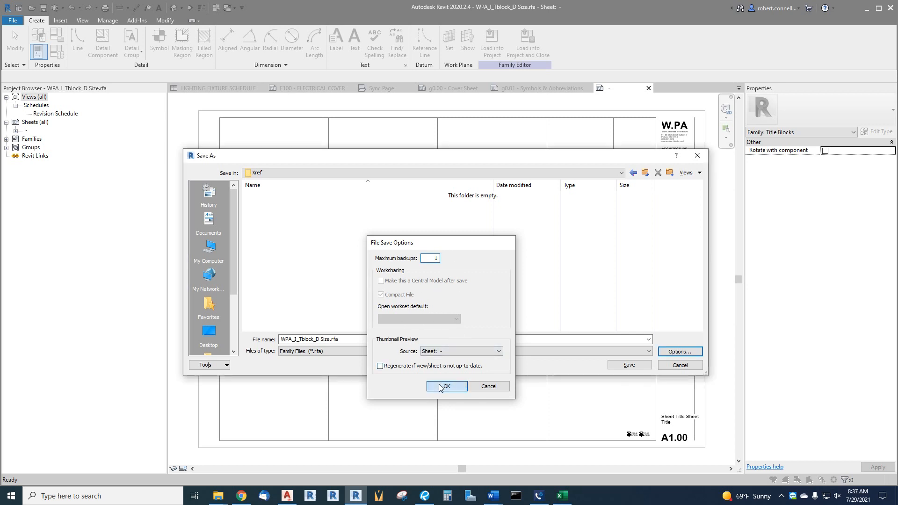
left_click(447, 387)
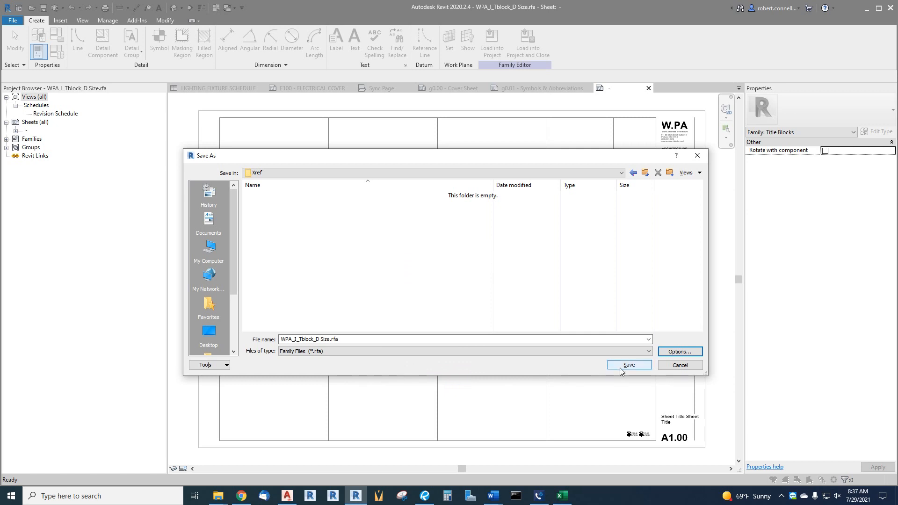
left_click(628, 365)
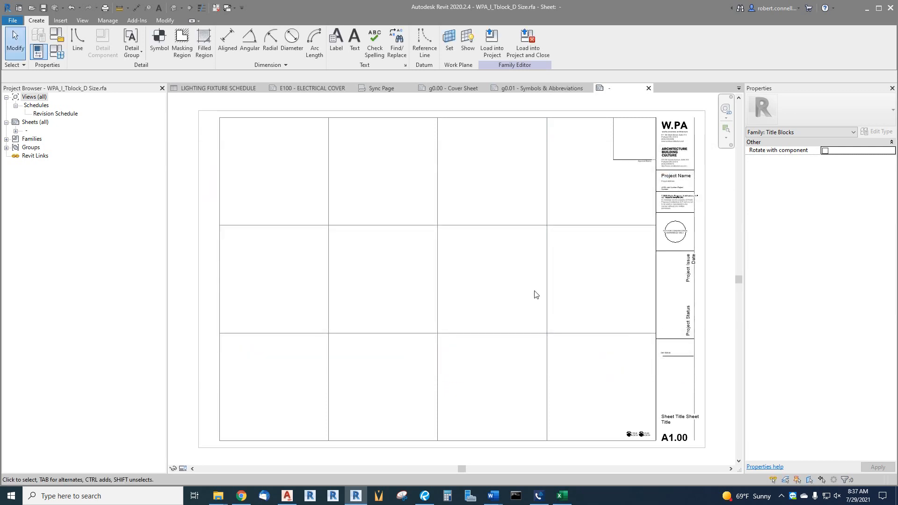
mouse_move(383, 278)
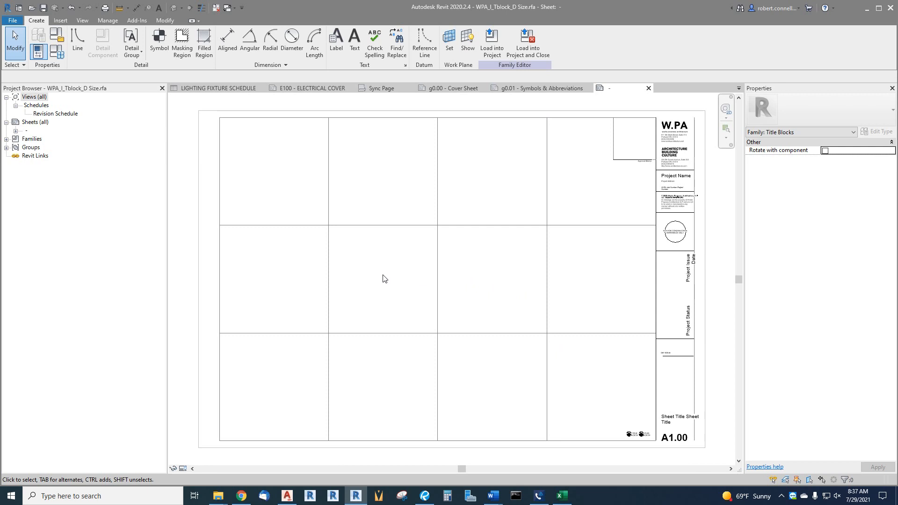
mouse_move(361, 210)
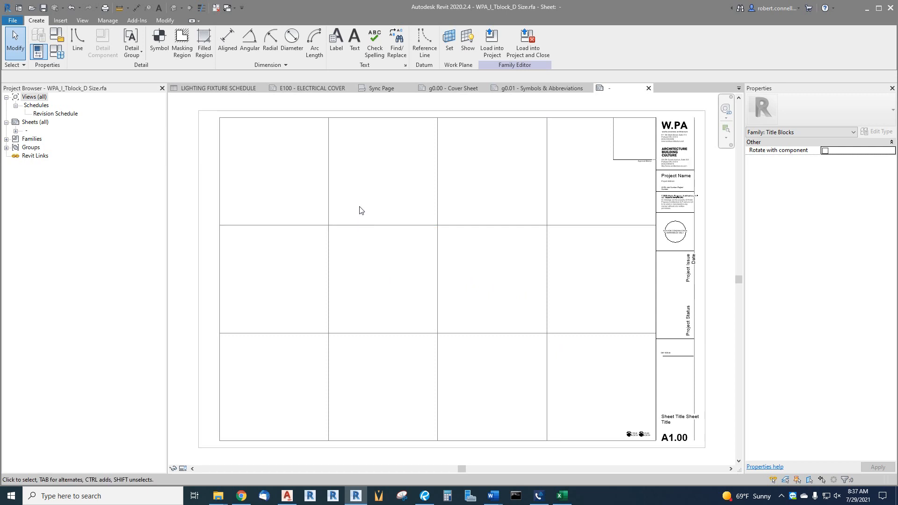
mouse_move(645, 101)
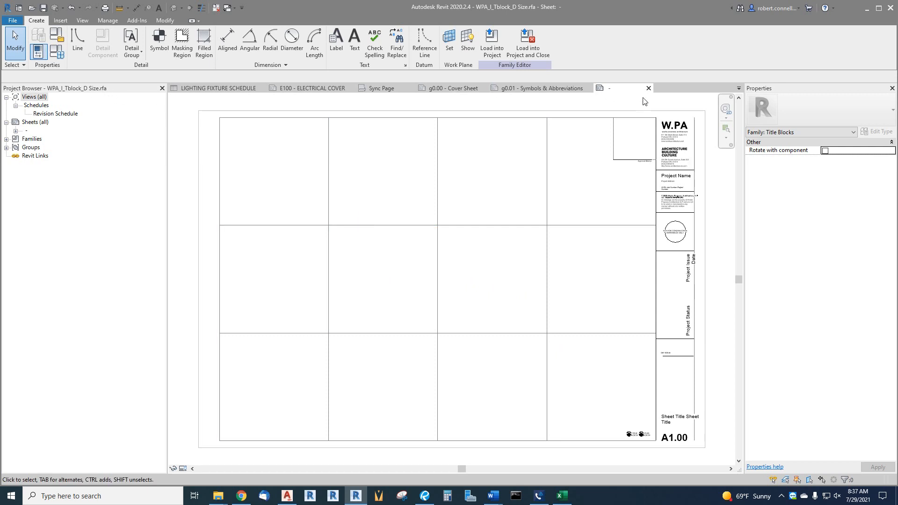
mouse_move(634, 93)
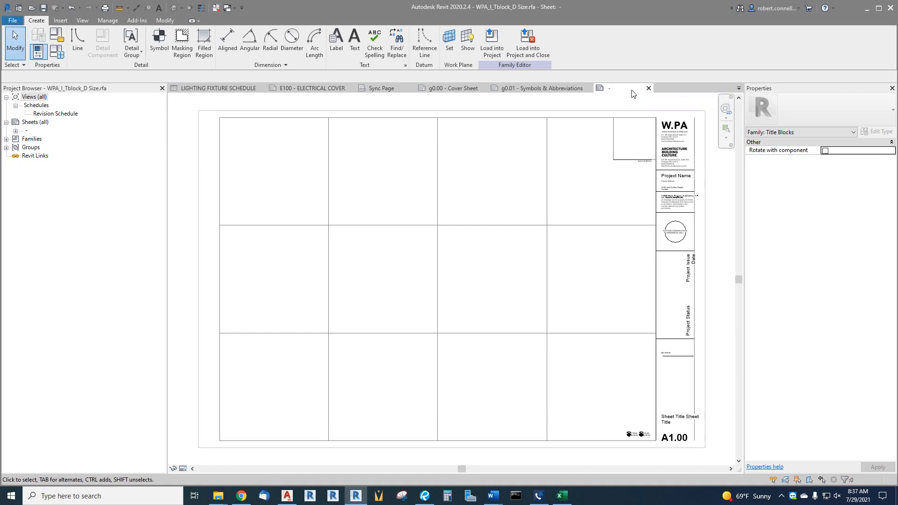
mouse_move(648, 88)
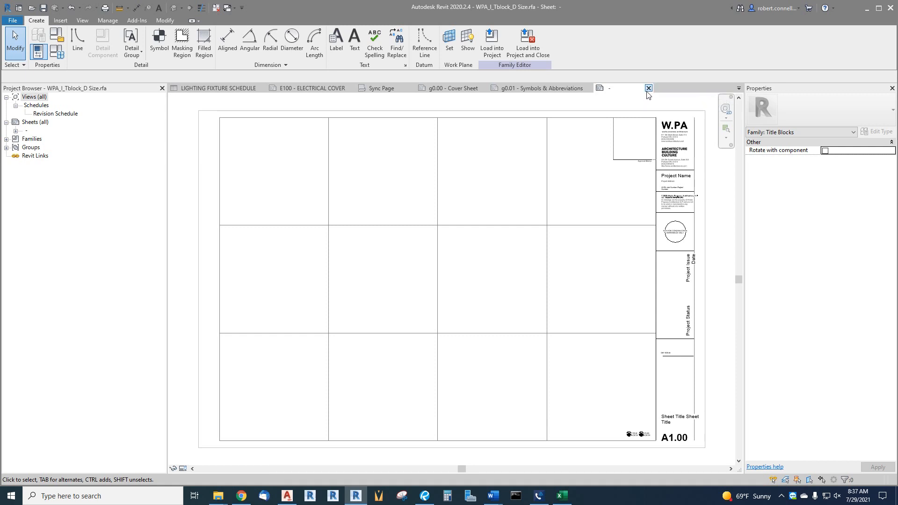
mouse_move(648, 90)
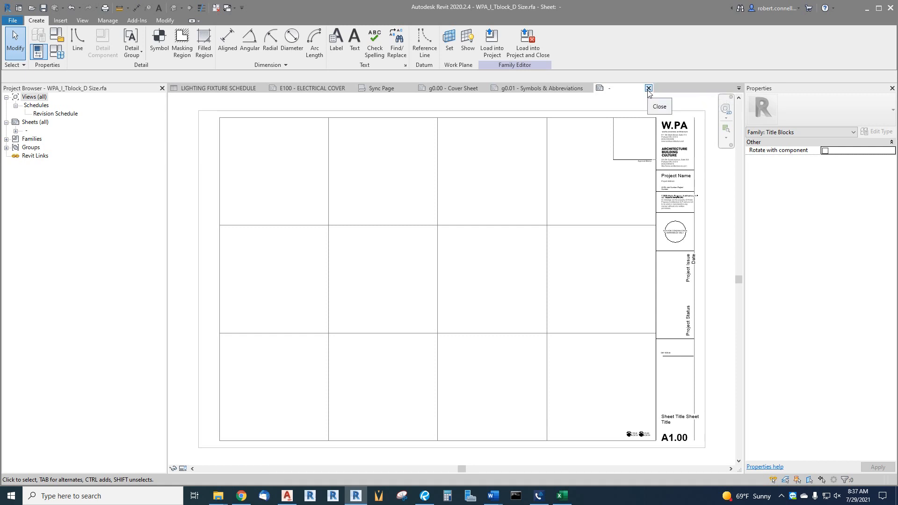
- Close WPA_I_Tblock_D Size.rfa, returning to sheet g0.01 Symbols & Abbreviations
left_click(648, 88)
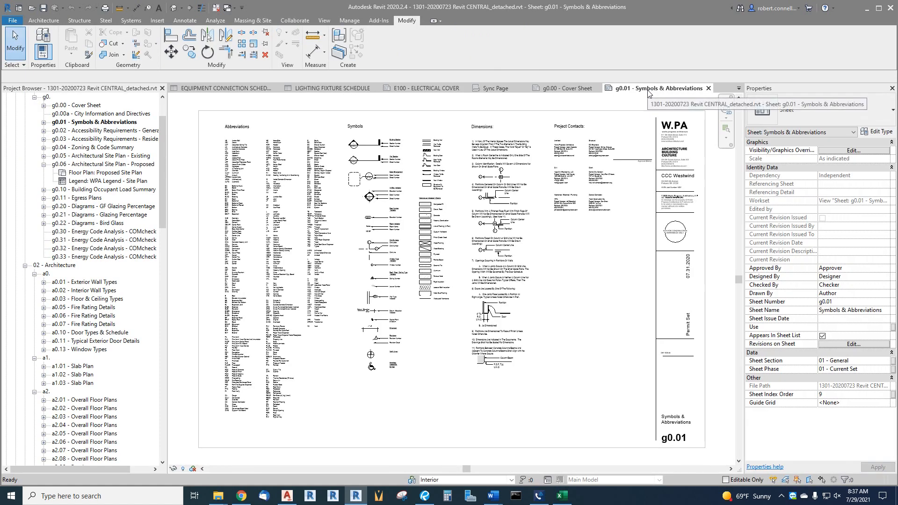